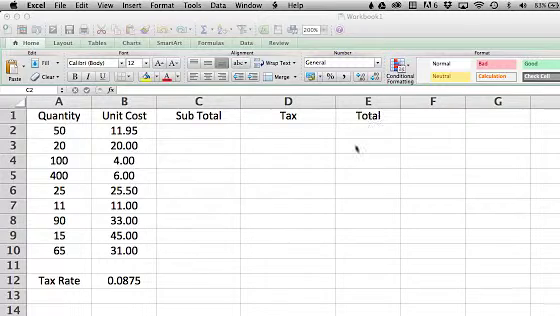
mouse_move(355, 148)
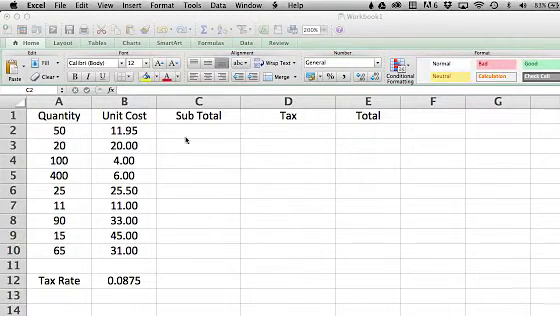
mouse_move(140, 125)
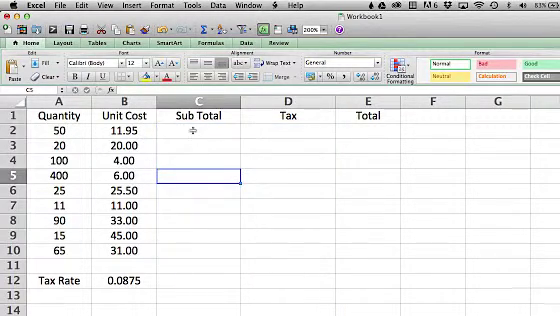
Enter =A2*B2 in C2 so the first Sub Total shows 597.5
click(202, 131)
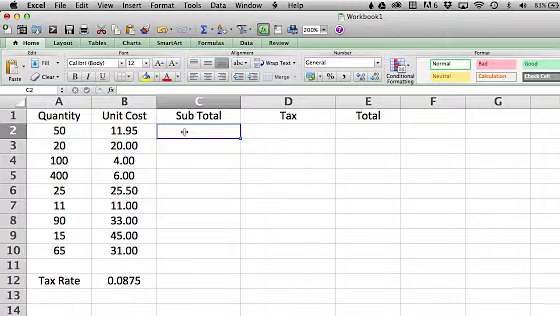
text(=A2)
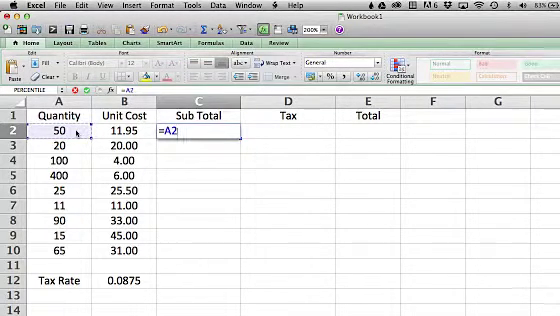
text(*)
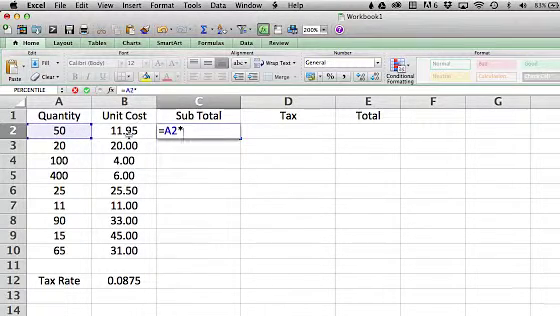
text(B2)
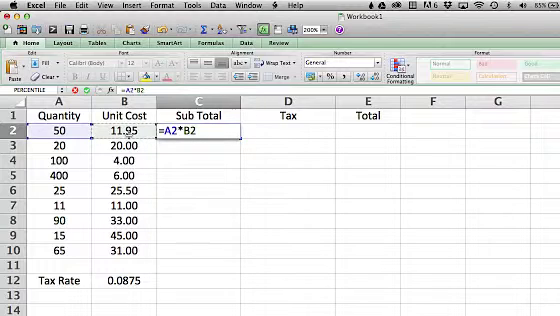
key(Return)
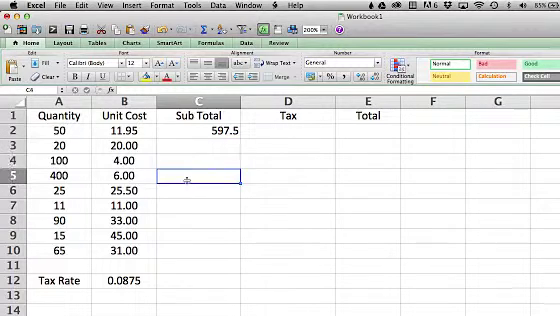
Fill the Sub Total formula from C2 down through C10
click(210, 187)
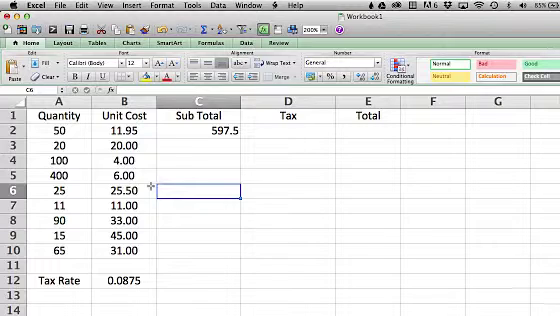
click(202, 131)
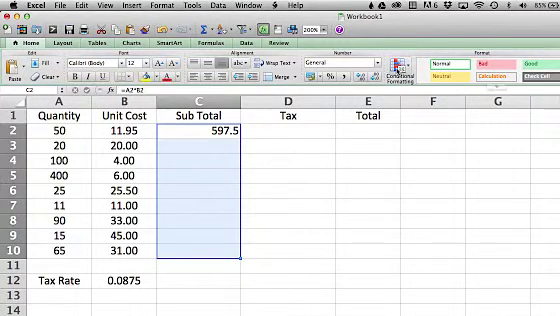
click(45, 68)
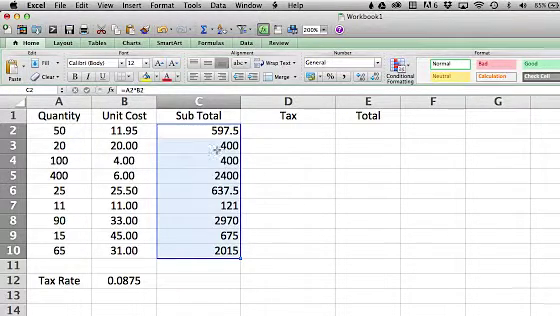
click(203, 147)
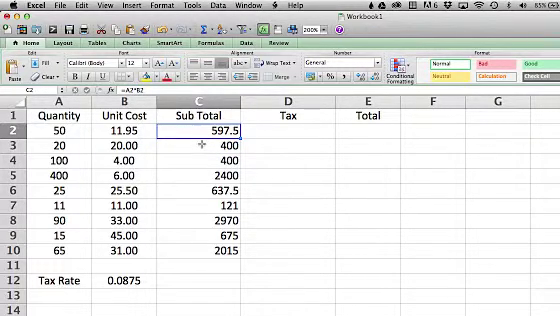
click(202, 143)
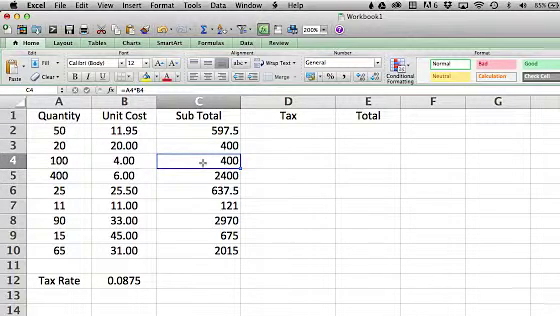
click(201, 174)
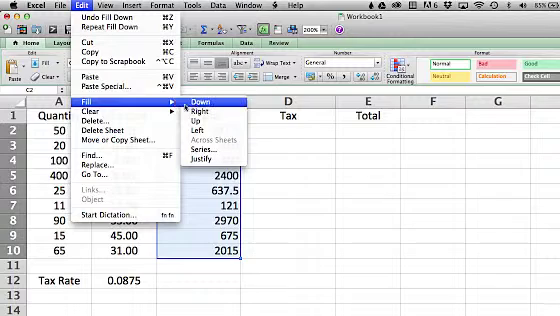
click(205, 115)
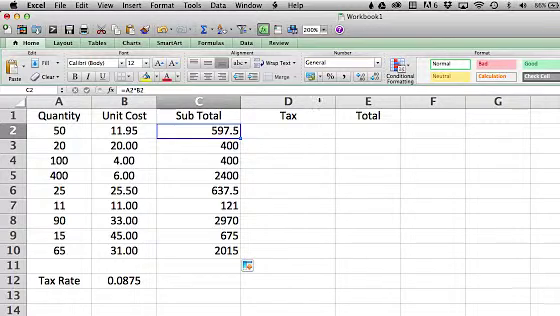
Enter =C2*B12 in D2, giving a first-row tax of 52.28125
click(312, 128)
text(=C2)
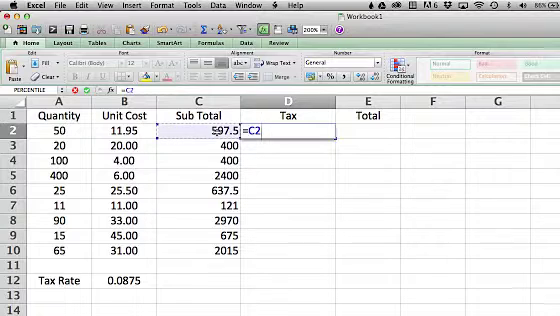
text(*)
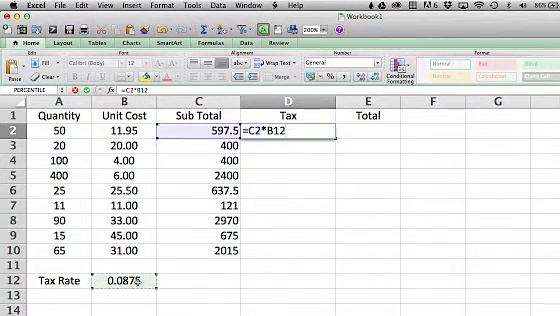
key(Return)
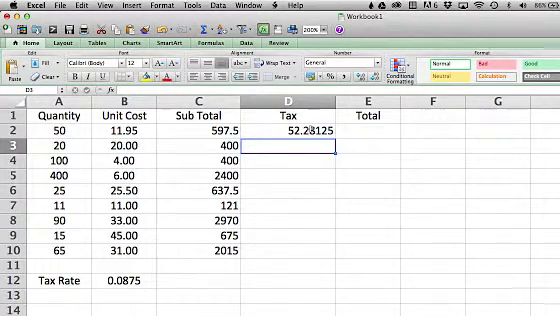
click(290, 160)
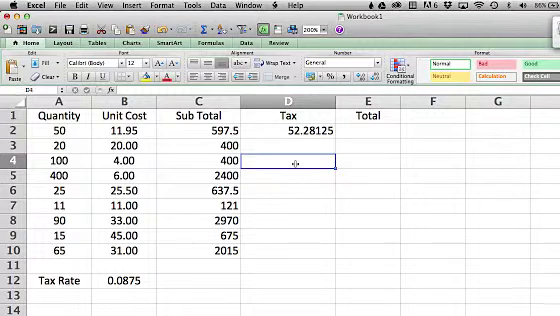
click(292, 179)
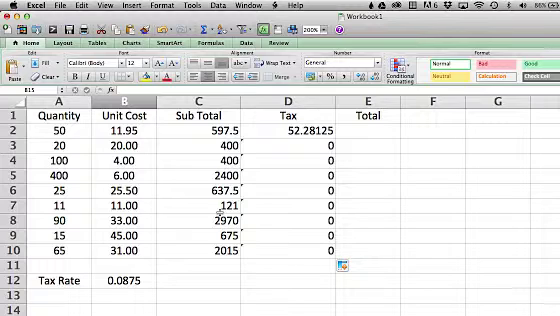
mouse_move(293, 150)
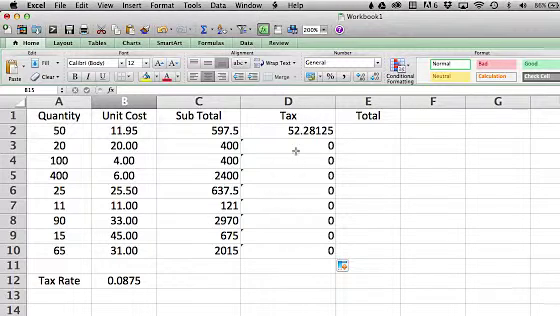
Select D2 to fix the tax formula's rate reference
click(290, 125)
text(=C2*$B$12)
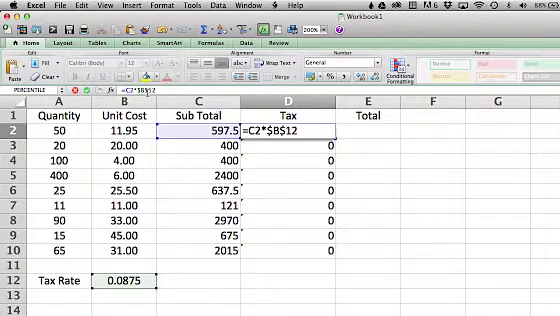
Commit D2 as =C2*$B$12 with the absolute tax-rate reference
key(Return)
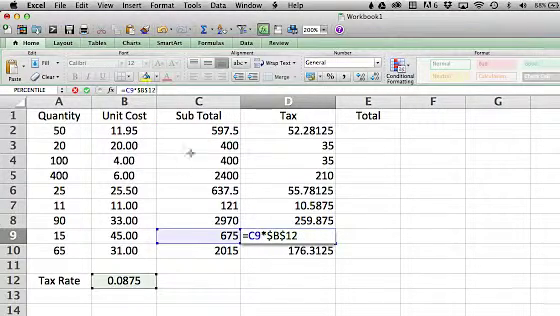
Confirm that row 9's tax formula reads =C9*$B$12, showing 59.0625
key(Return)
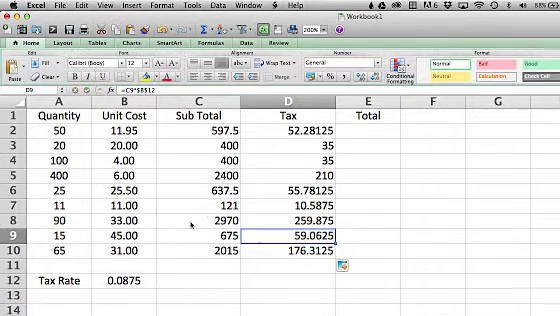
Enter =C2+D2 in E2 so the first Total shows 649.78
click(197, 128)
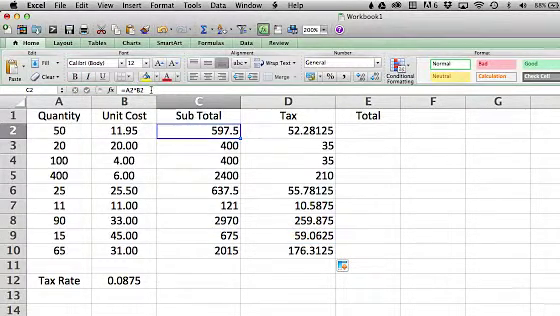
mouse_move(203, 158)
text(=C2+D2)
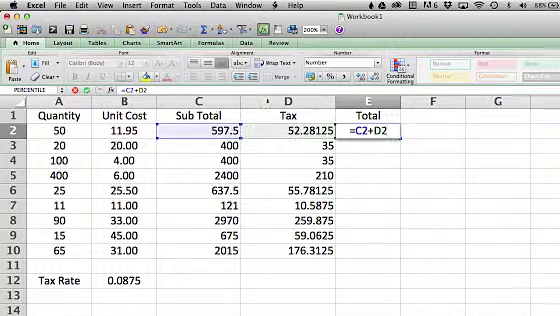
mouse_move(287, 147)
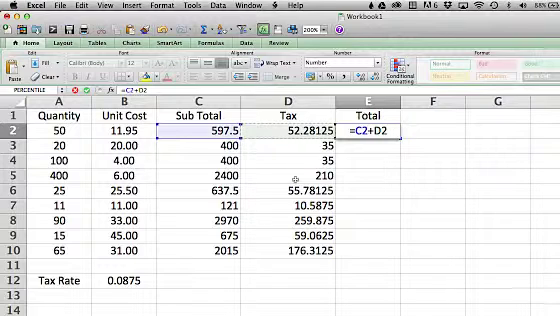
key(Return)
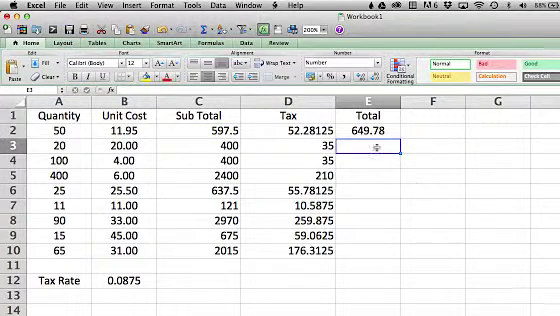